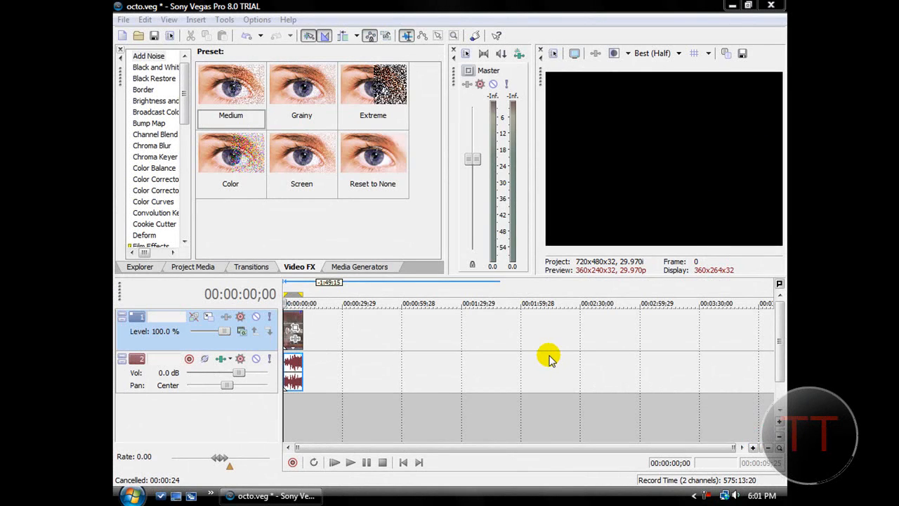
mouse_move(545, 351)
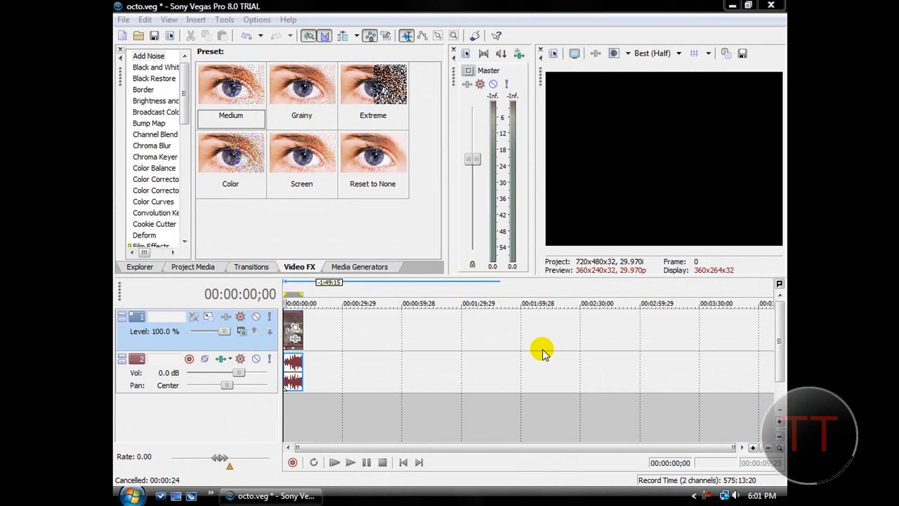
mouse_move(521, 339)
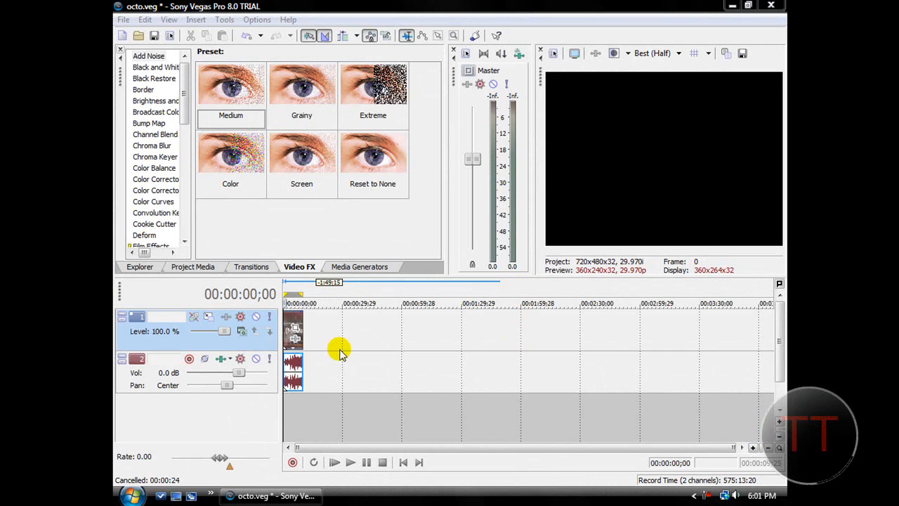
- Set up Render As with file name render, 6 Mbps HD 720-30p template, whole project not just the loop
click(123, 20)
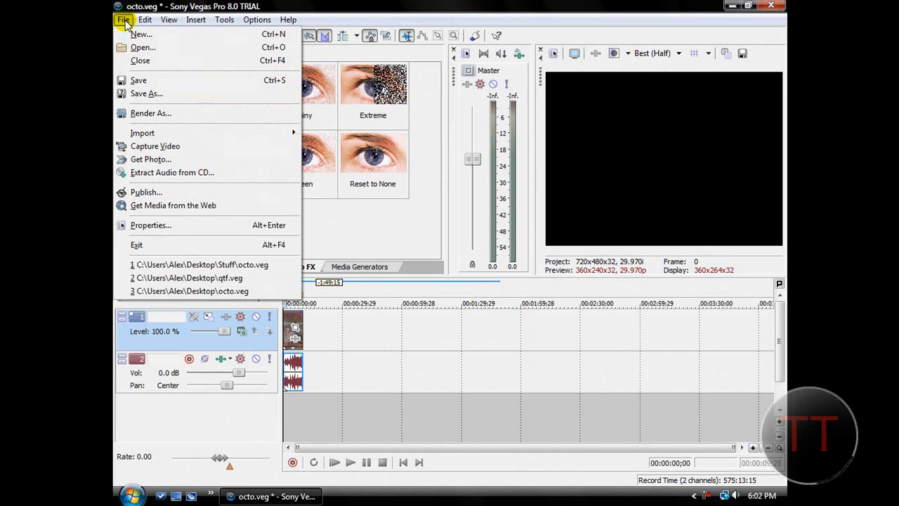
mouse_move(146, 93)
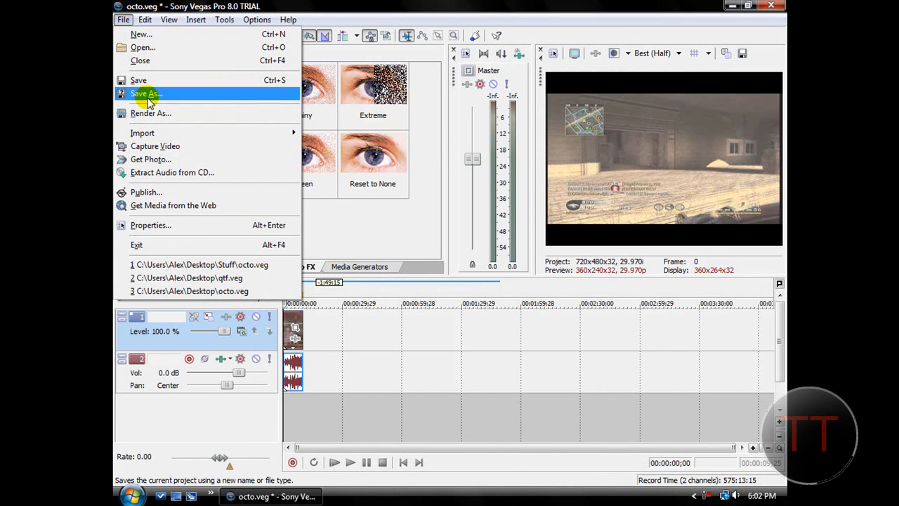
click(150, 113)
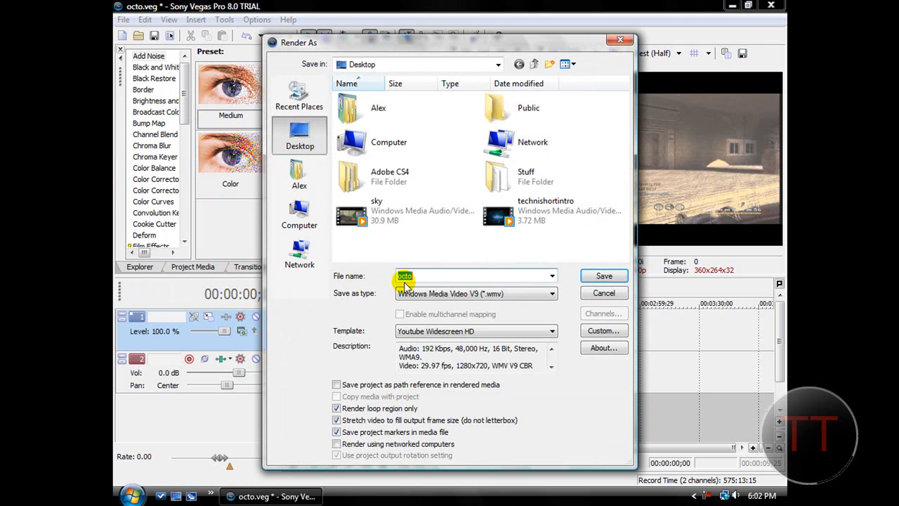
text(render)
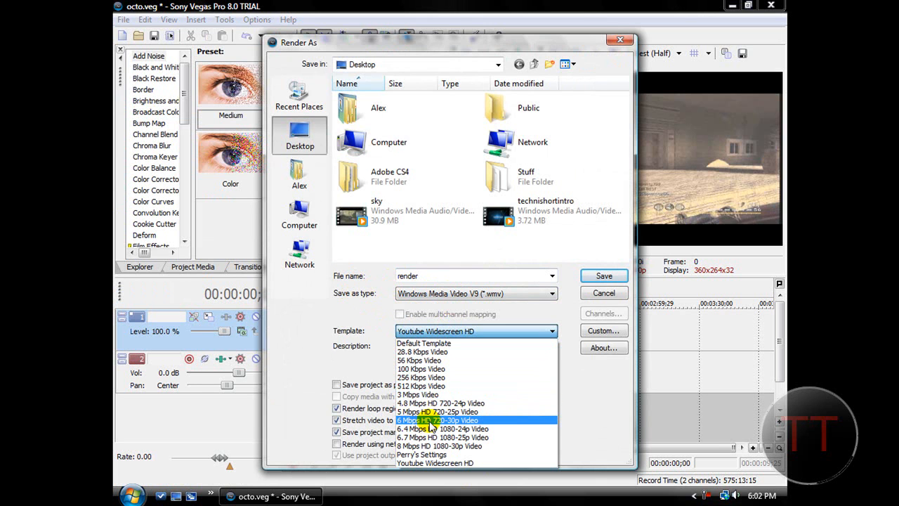
click(436, 418)
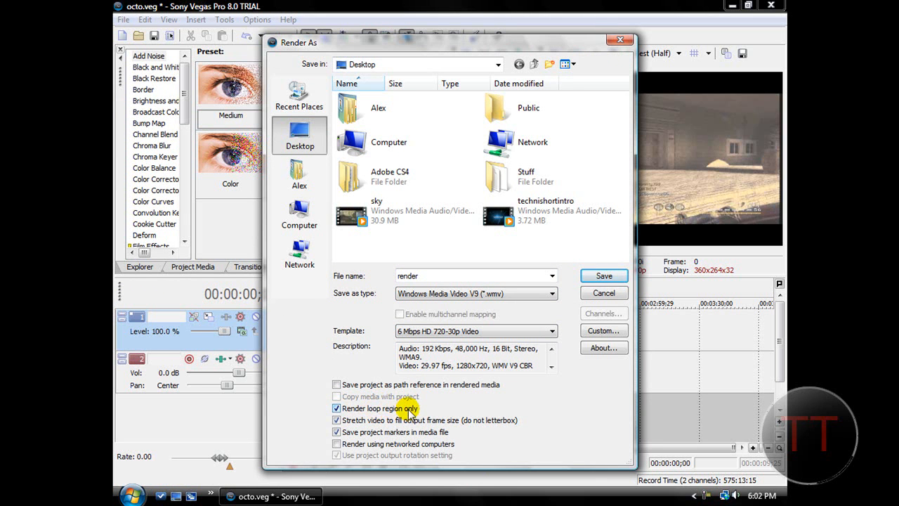
click(337, 408)
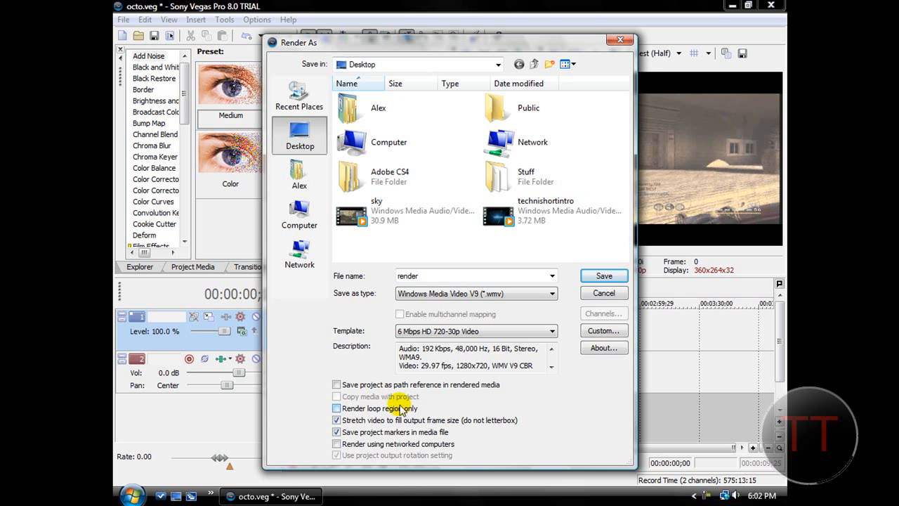
- Customize the template with rendering quality Best and bring up its video encoding settings
click(602, 330)
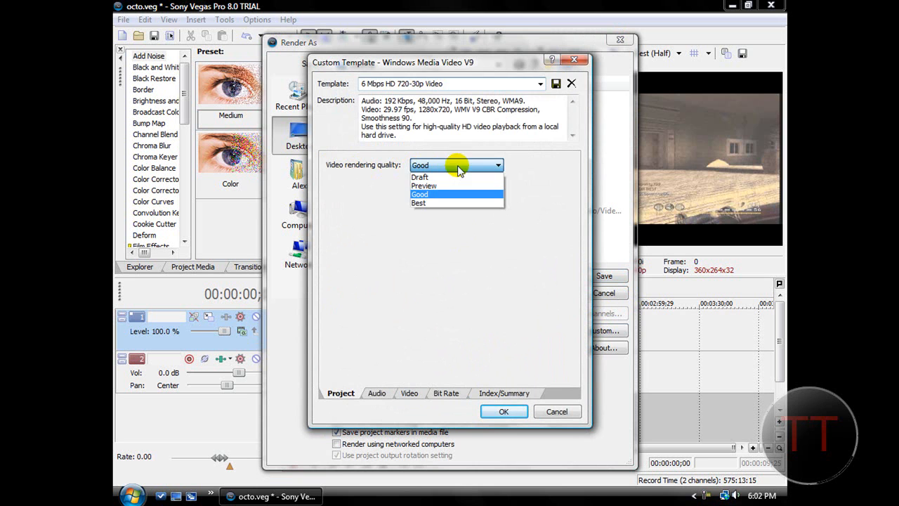
click(418, 202)
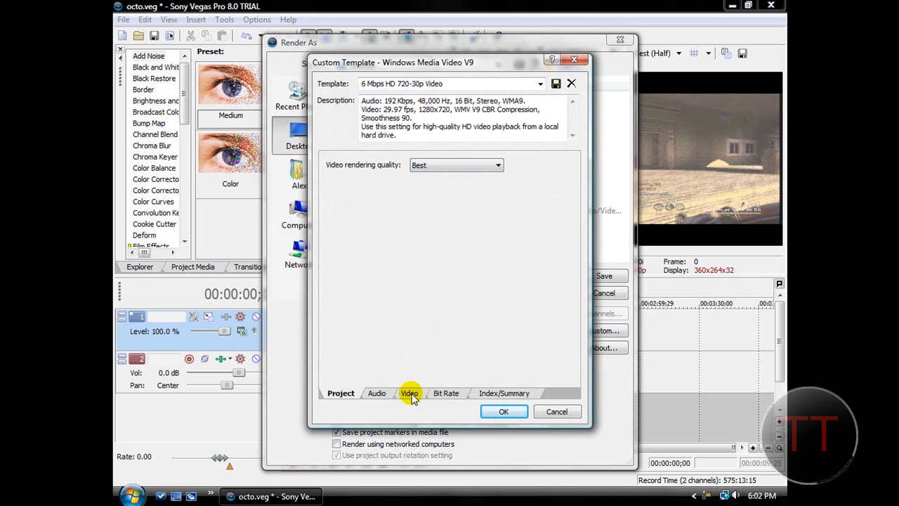
click(409, 393)
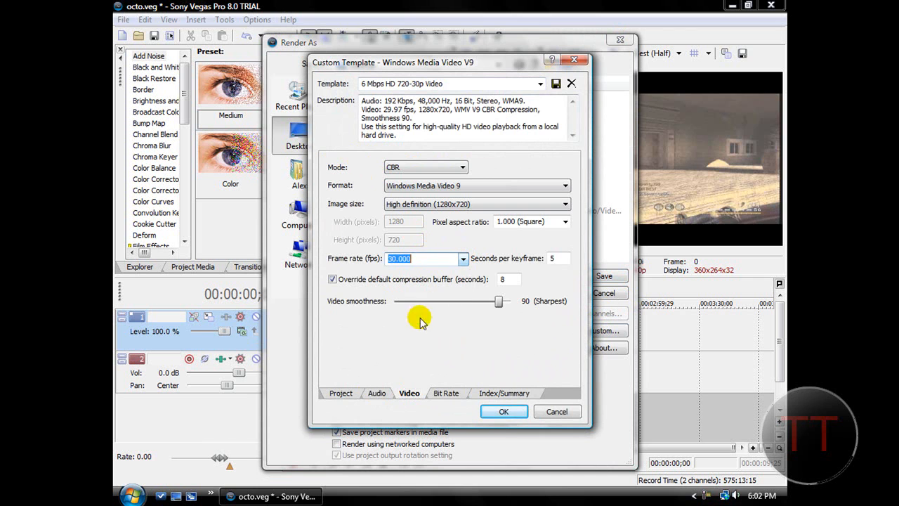
- Raise video smoothness to 100 and set pixel aspect ratio 1.333 (HD 1080)
drag(498, 301, 511, 300)
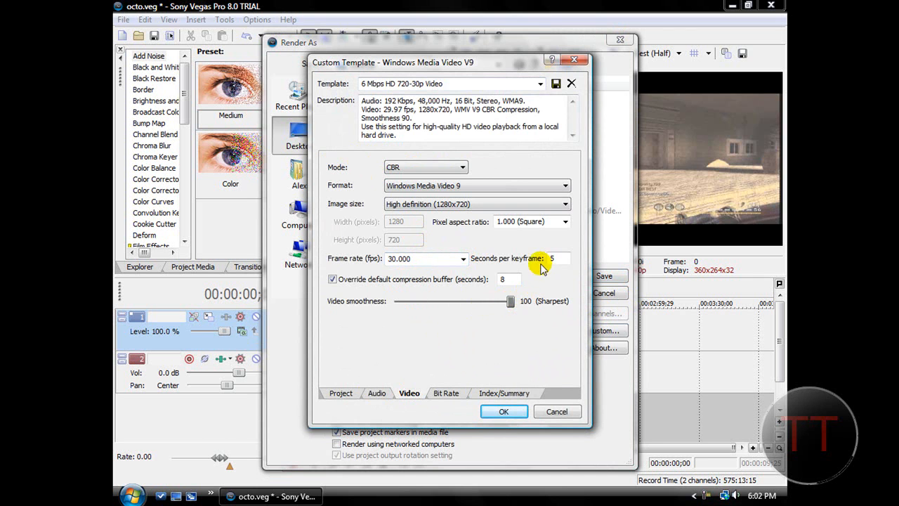
click(564, 222)
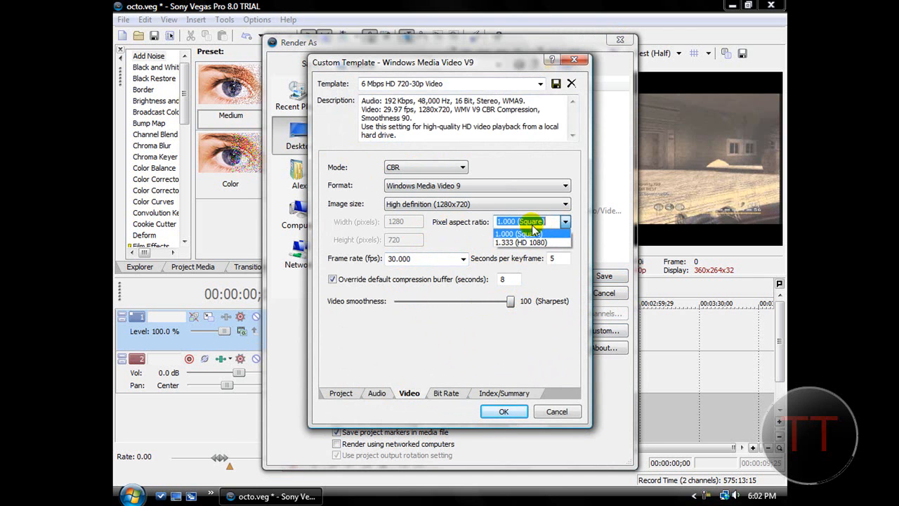
click(519, 241)
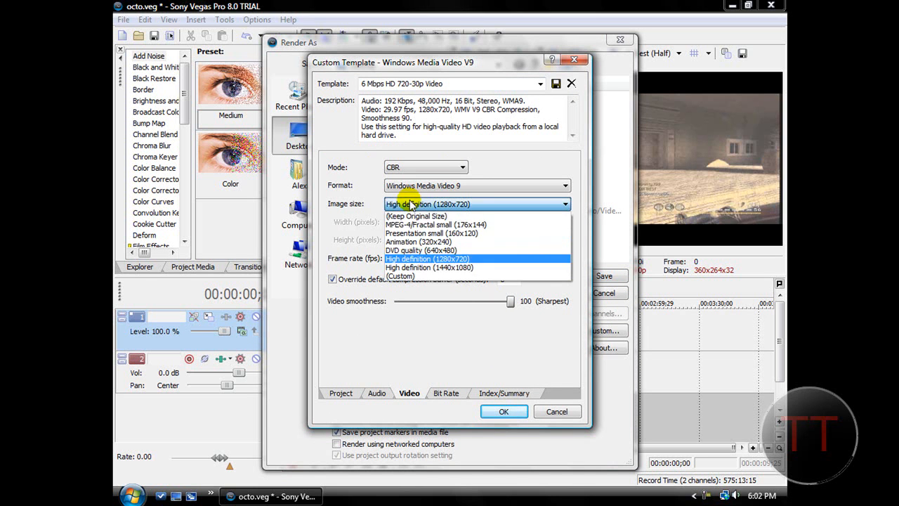
- Switch image size to Custom and enter width 900
click(401, 275)
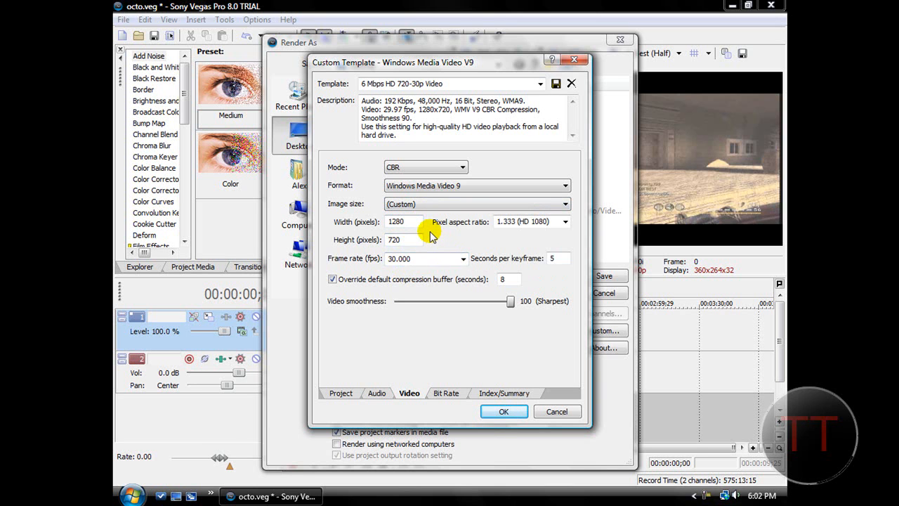
click(405, 222)
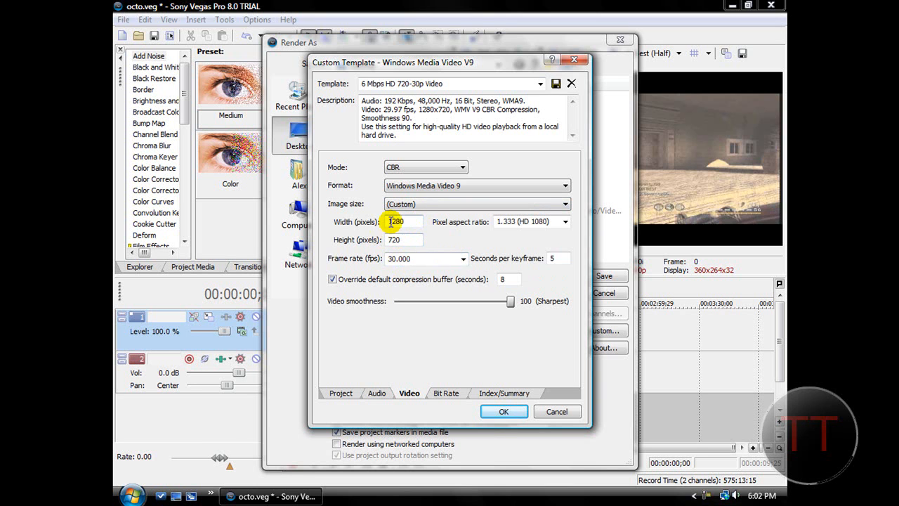
mouse_move(416, 224)
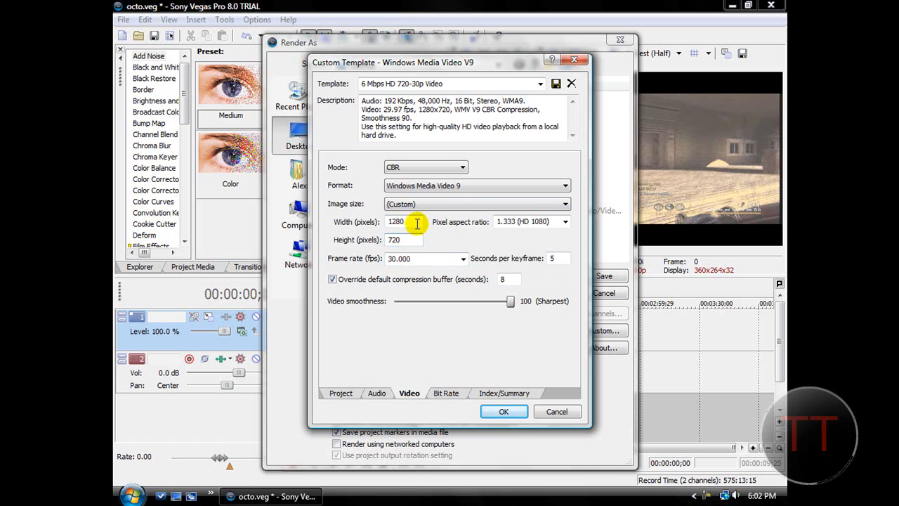
text(900)
text(480)
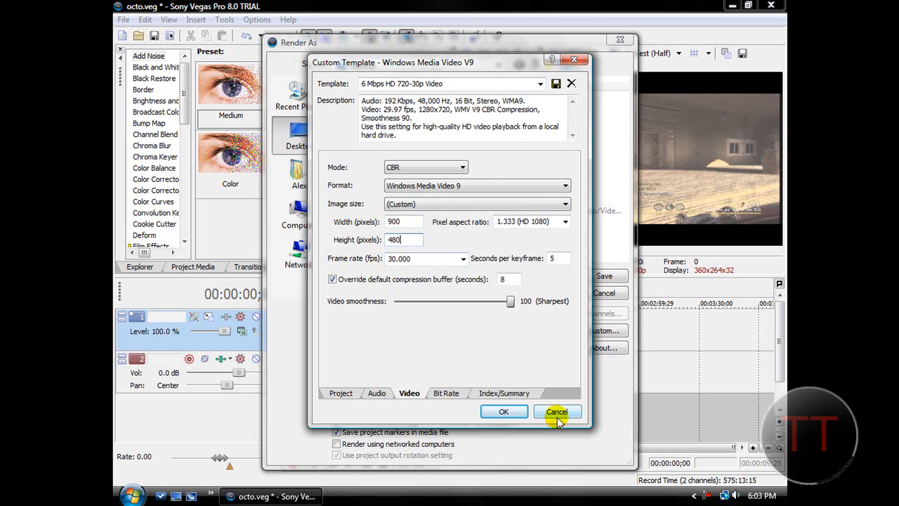
- Cancel the custom template changes and save to begin rendering render.wmv
click(556, 410)
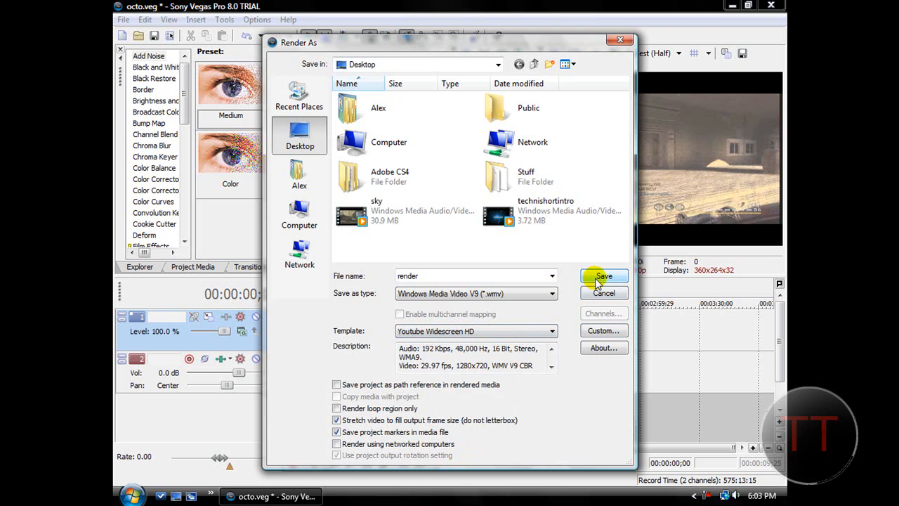
click(604, 276)
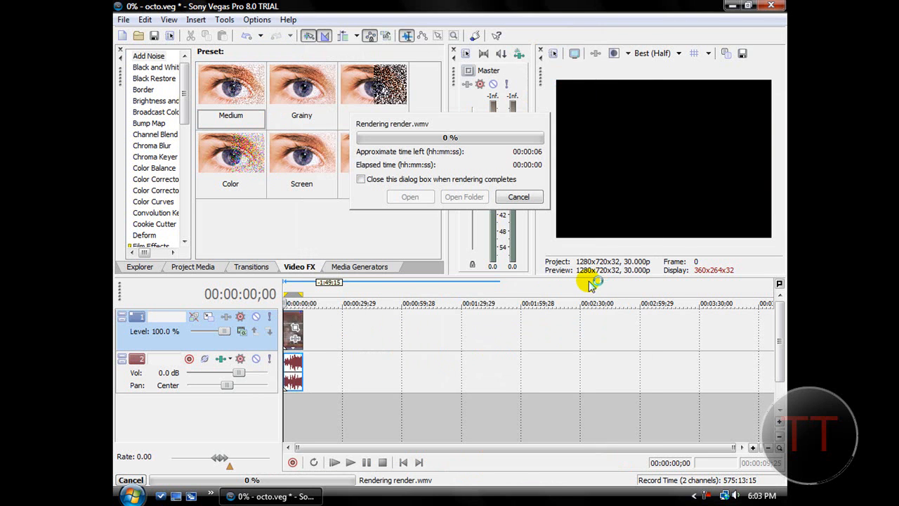